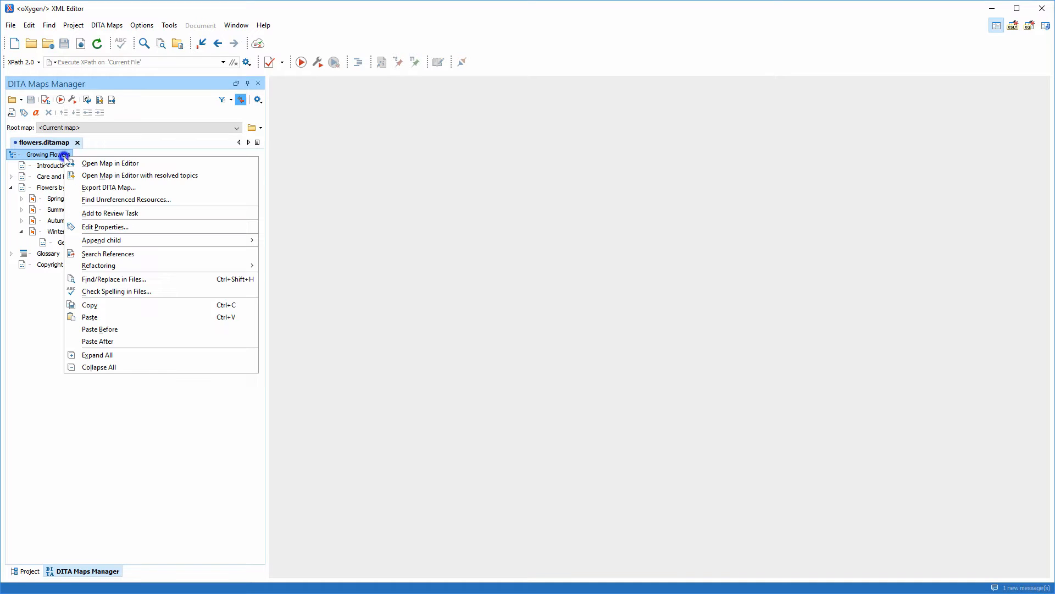
pyautogui.moveTo(108, 187)
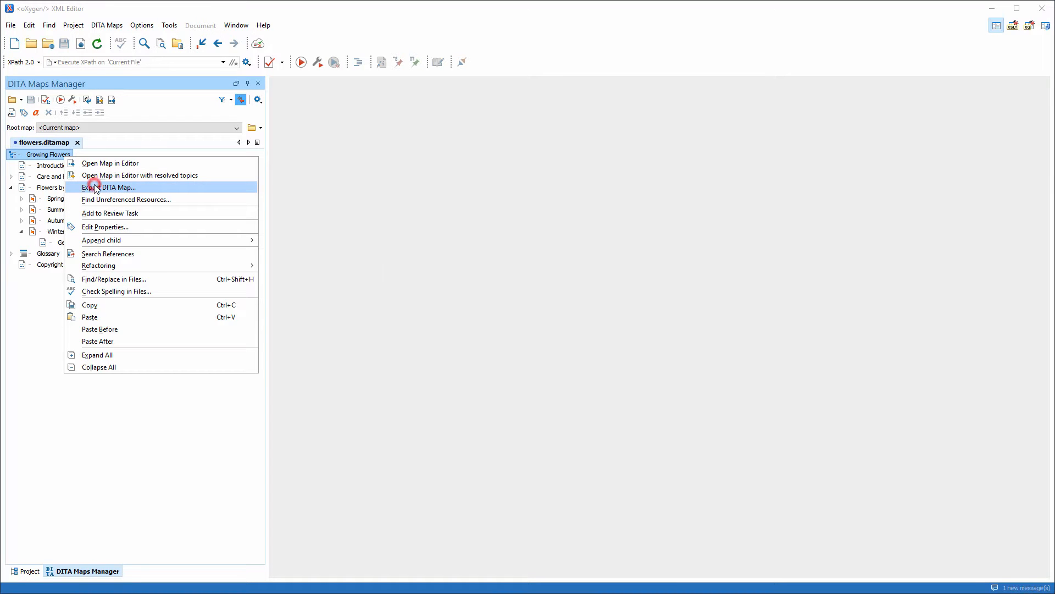
# Step: Export the map as ZIP archive flowers-base.zip via the Export DITA Map dialog
pyautogui.click(118, 187)
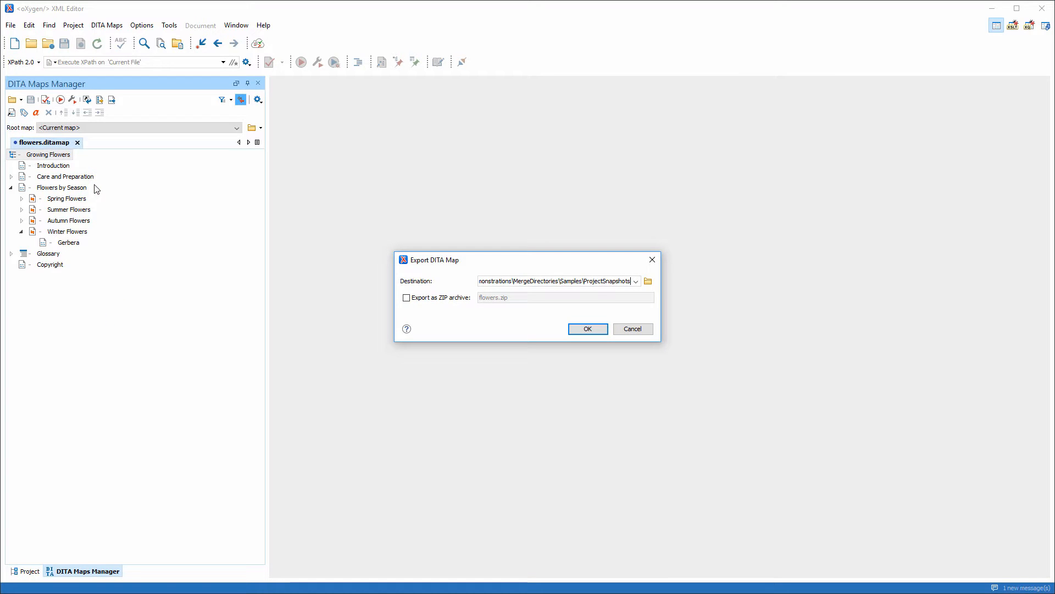
pyautogui.click(407, 298)
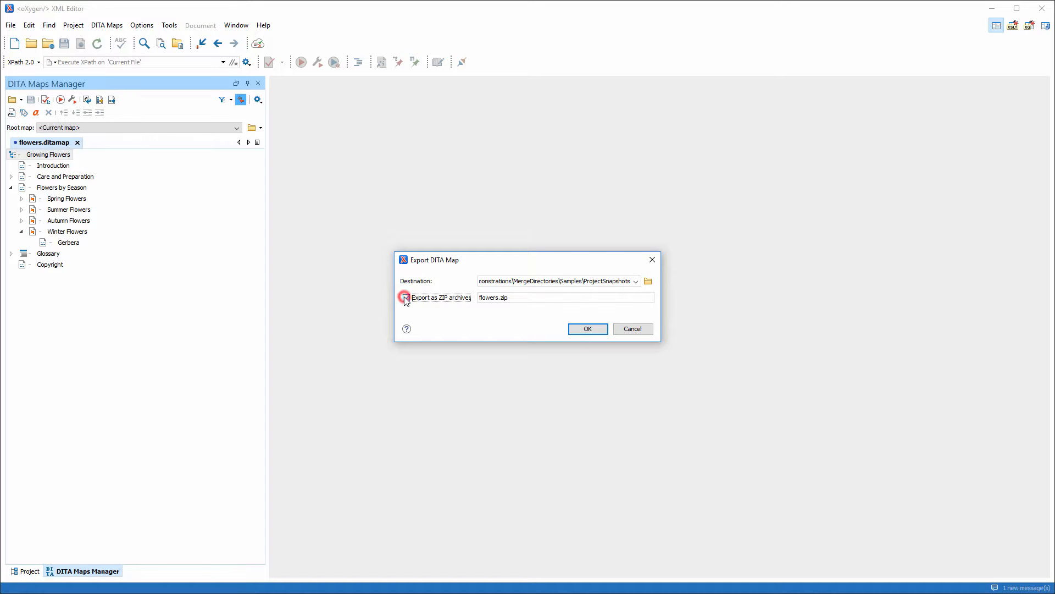
pyautogui.click(405, 298)
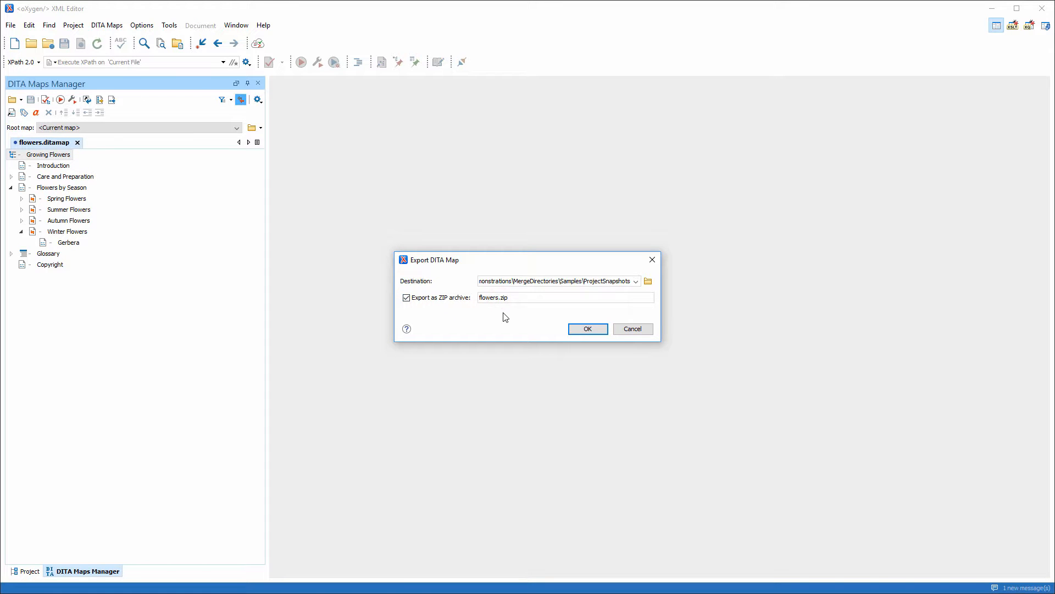
pyautogui.write('-base')
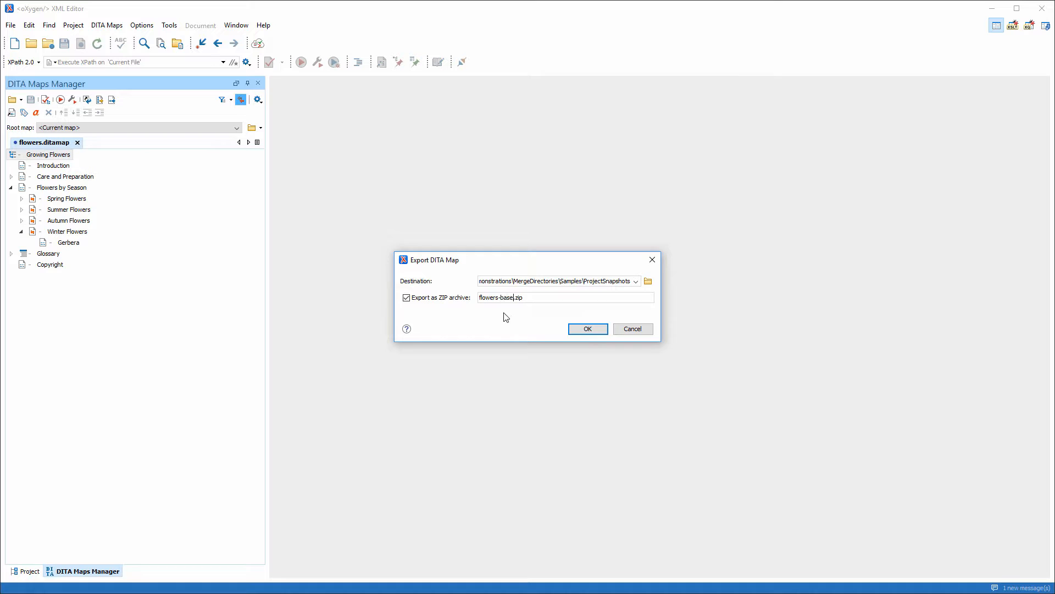
pyautogui.click(586, 328)
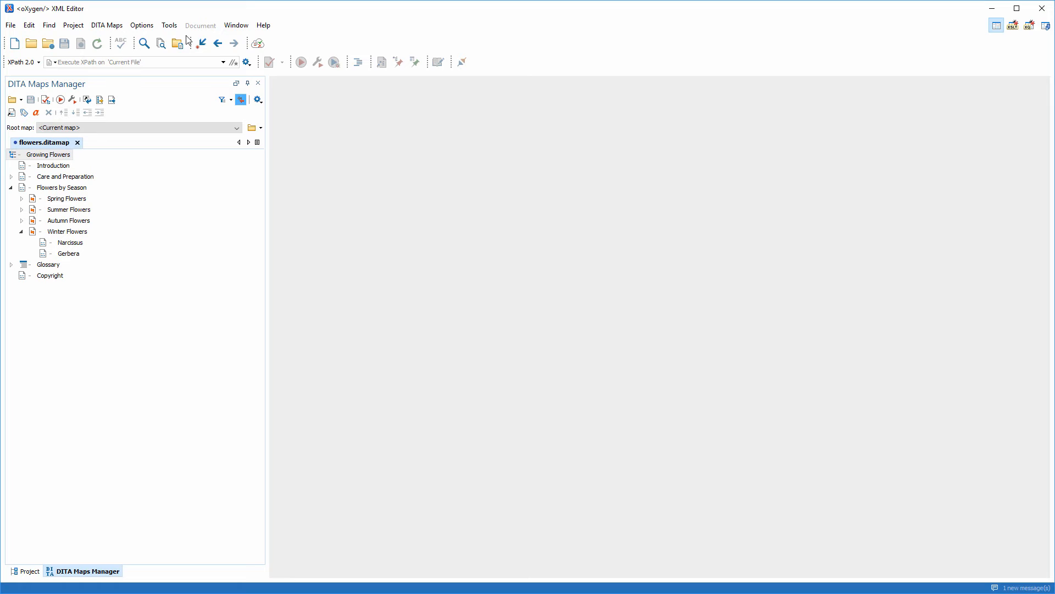
# Step: Start Compare Directories Against a Base with ProjectSnapshots/flowers-base as the base directory
pyautogui.click(169, 25)
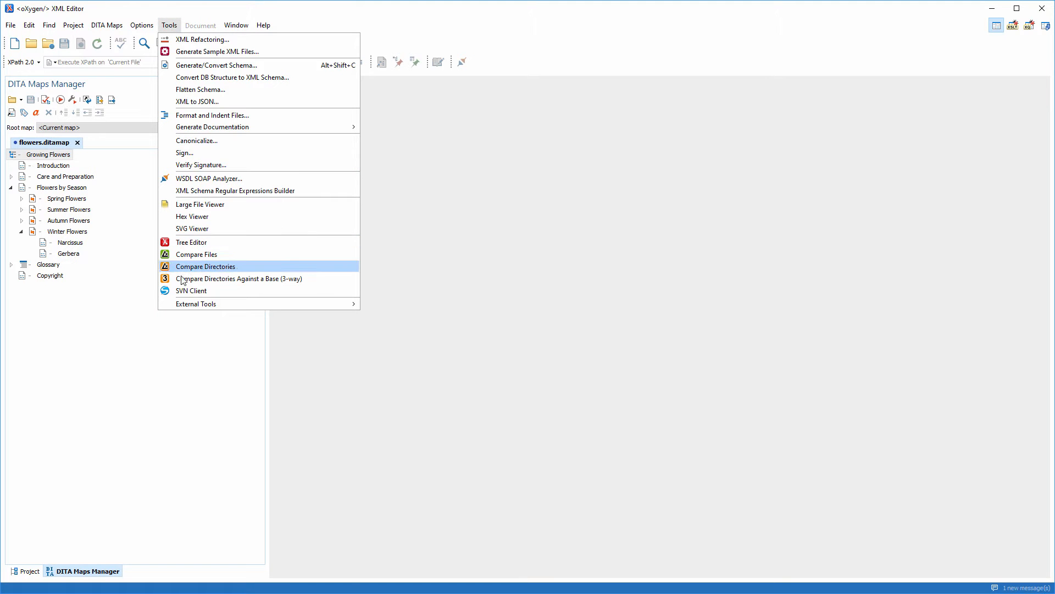
pyautogui.click(239, 278)
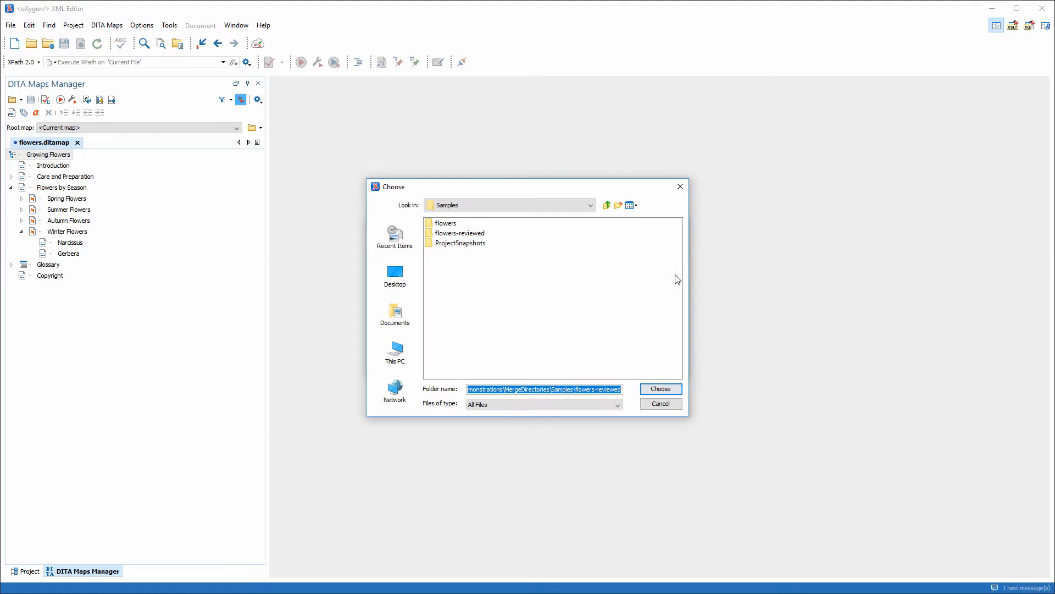
pyautogui.doubleClick(461, 243)
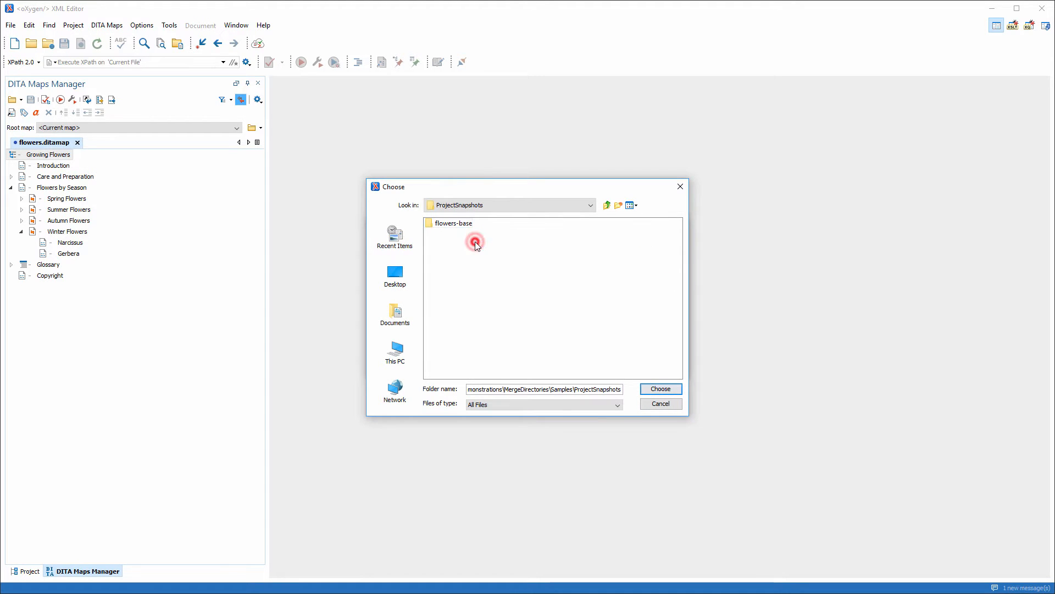
pyautogui.click(453, 223)
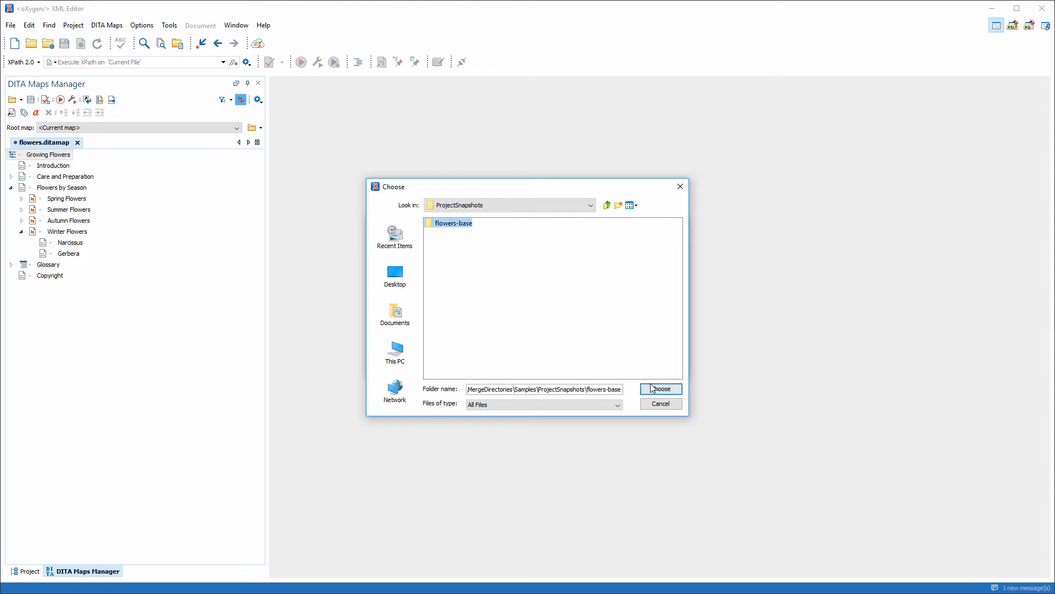
pyautogui.click(660, 388)
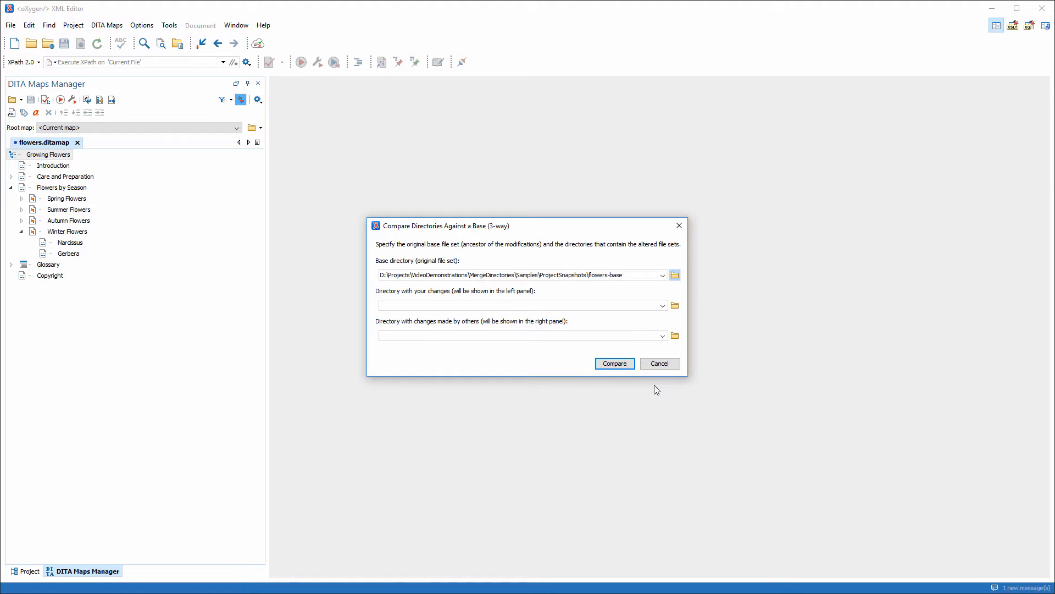
# Step: Choose the local Samples/flowers folder as the directory with your changes
pyautogui.click(674, 305)
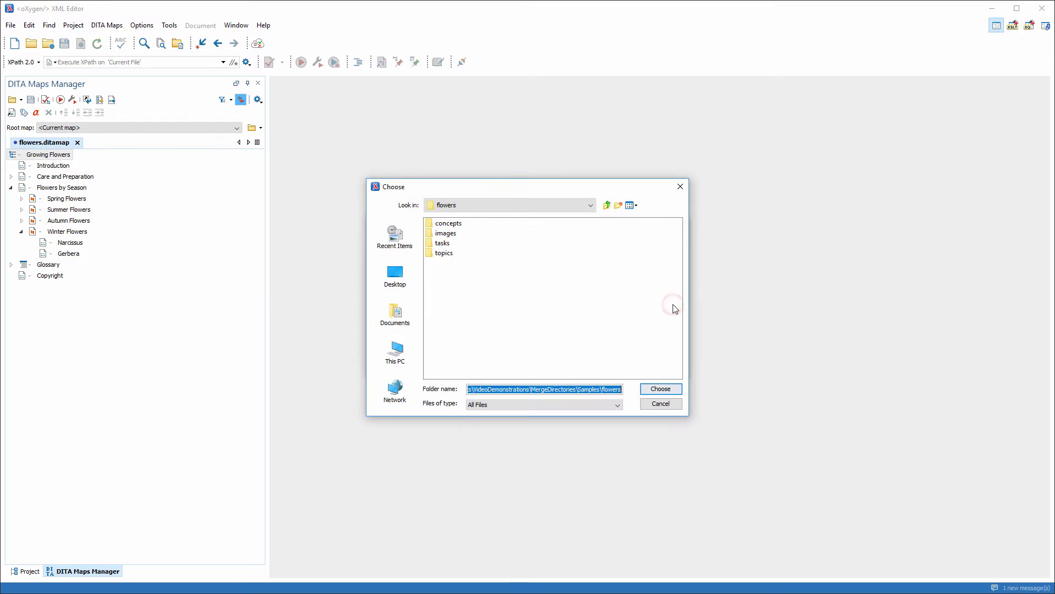
pyautogui.click(607, 205)
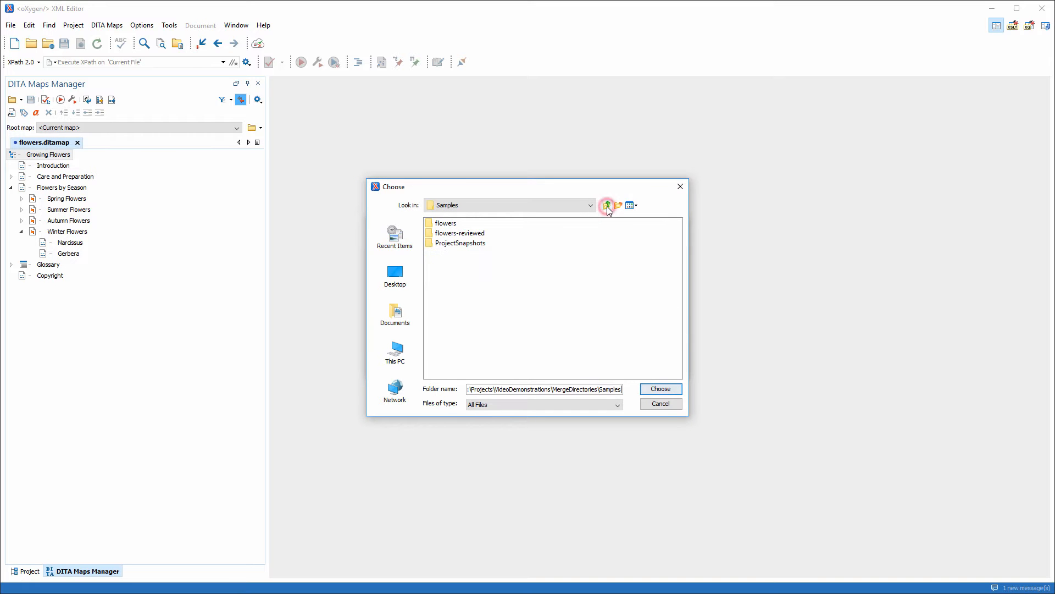
pyautogui.click(446, 223)
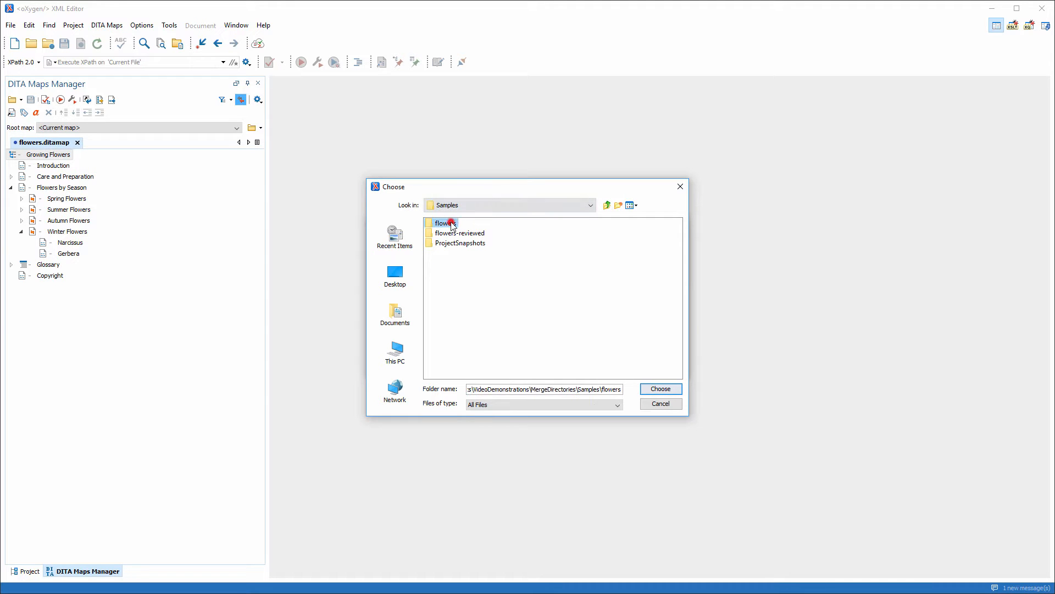
pyautogui.click(659, 388)
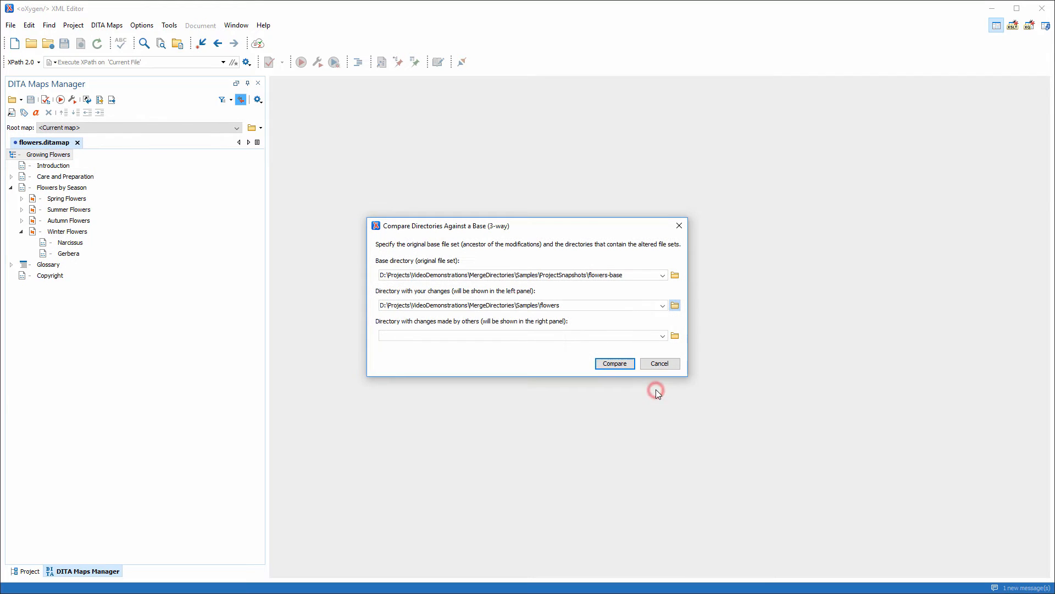
# Step: Choose Samples/flowers-reviewed as the others' changes directory and run the comparison
pyautogui.click(674, 335)
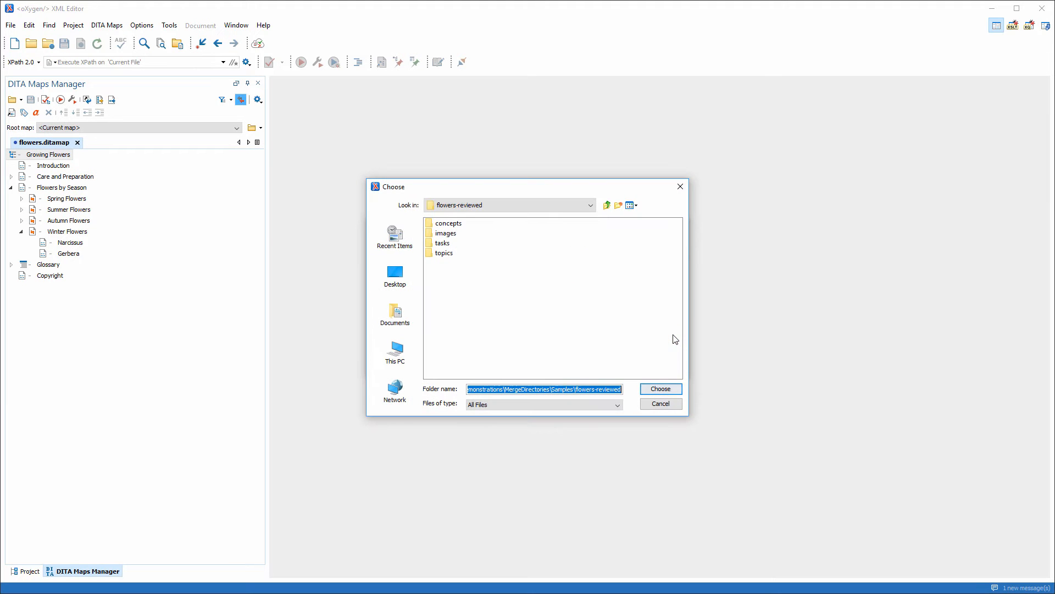
pyautogui.click(607, 205)
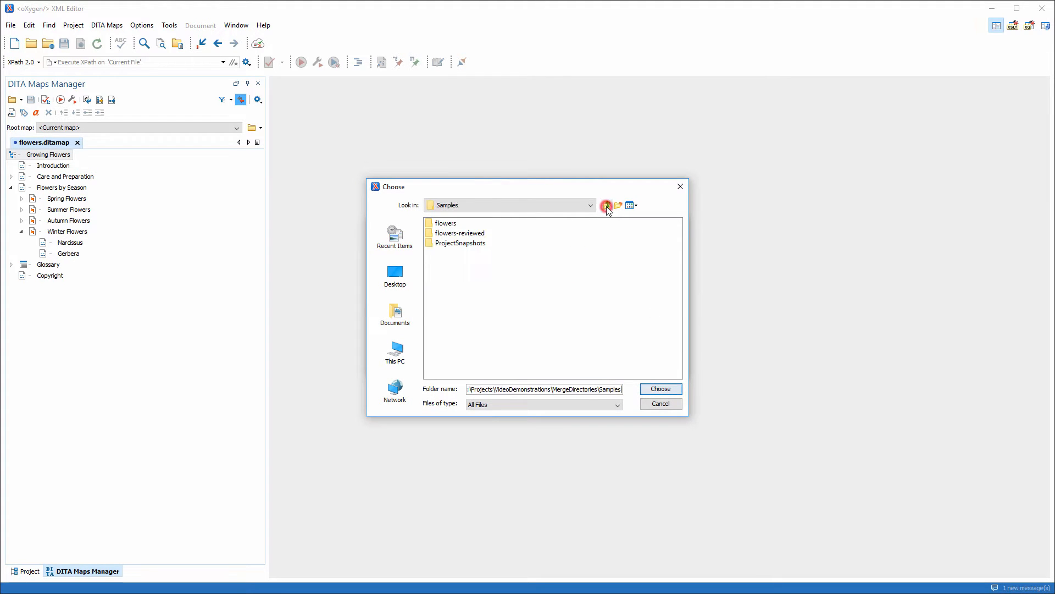
pyautogui.click(461, 233)
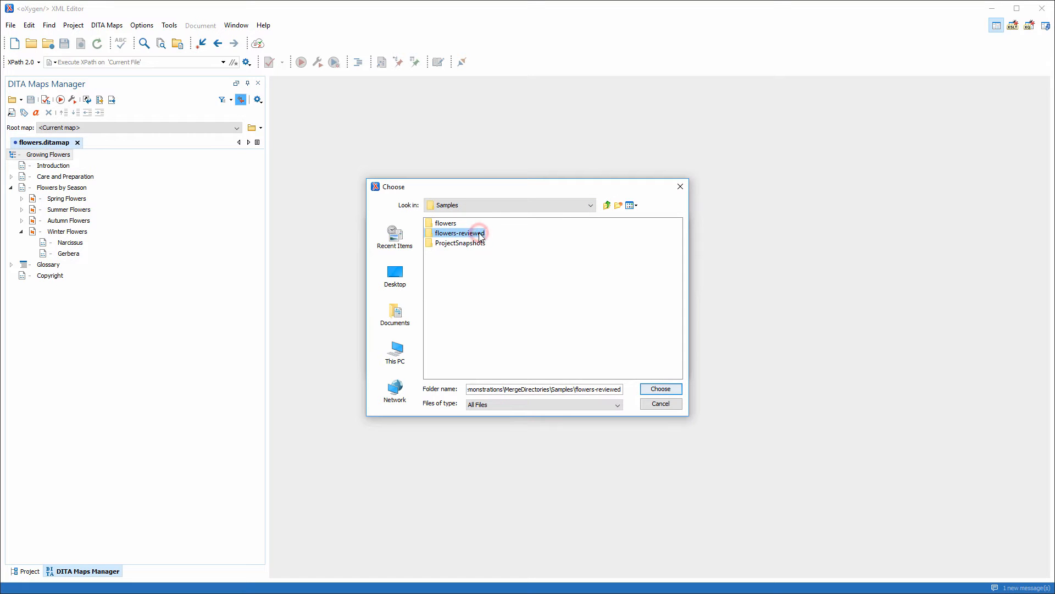
pyautogui.click(659, 388)
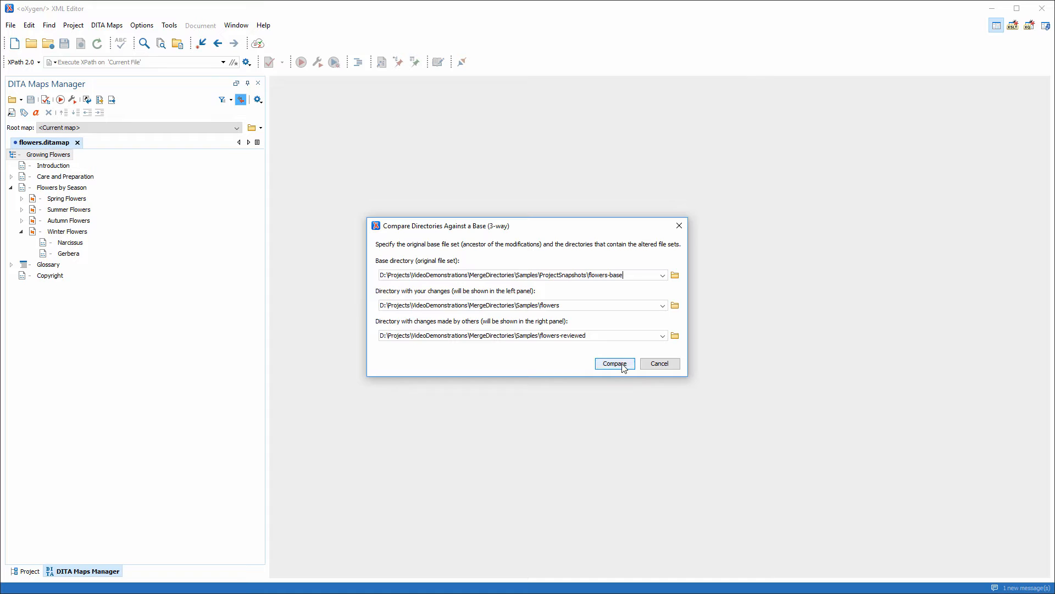
pyautogui.click(614, 363)
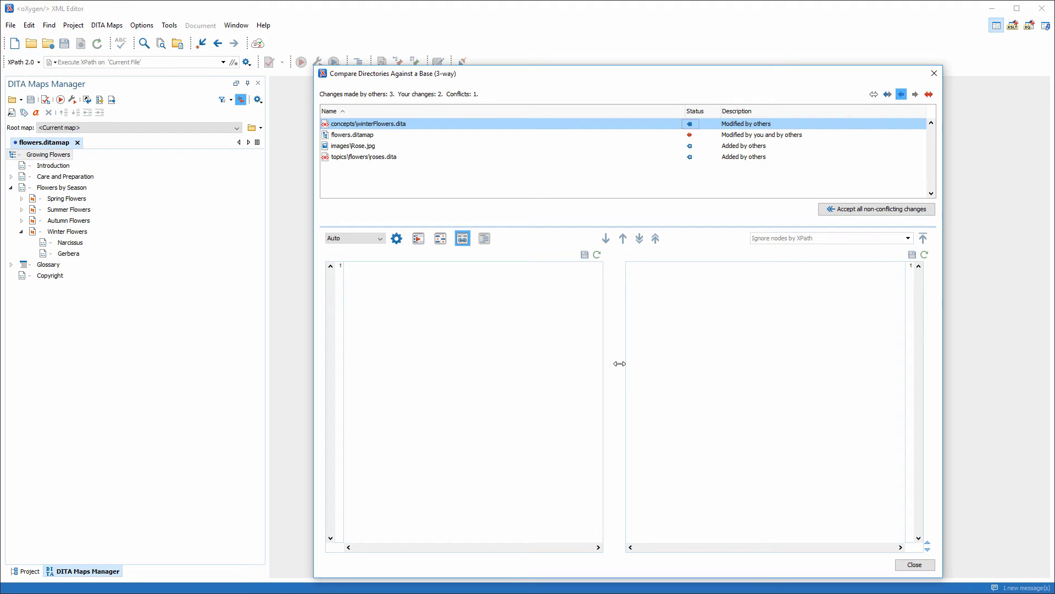
# Step: Review the change status of flowers.ditamap and winterFlowers.dita in the results list
pyautogui.click(689, 123)
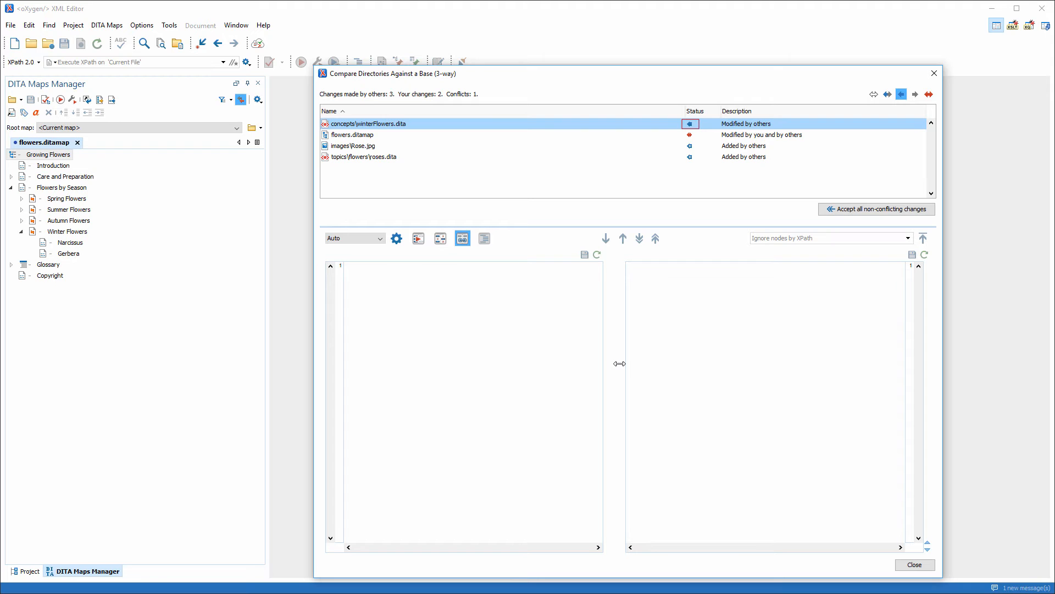
pyautogui.click(689, 146)
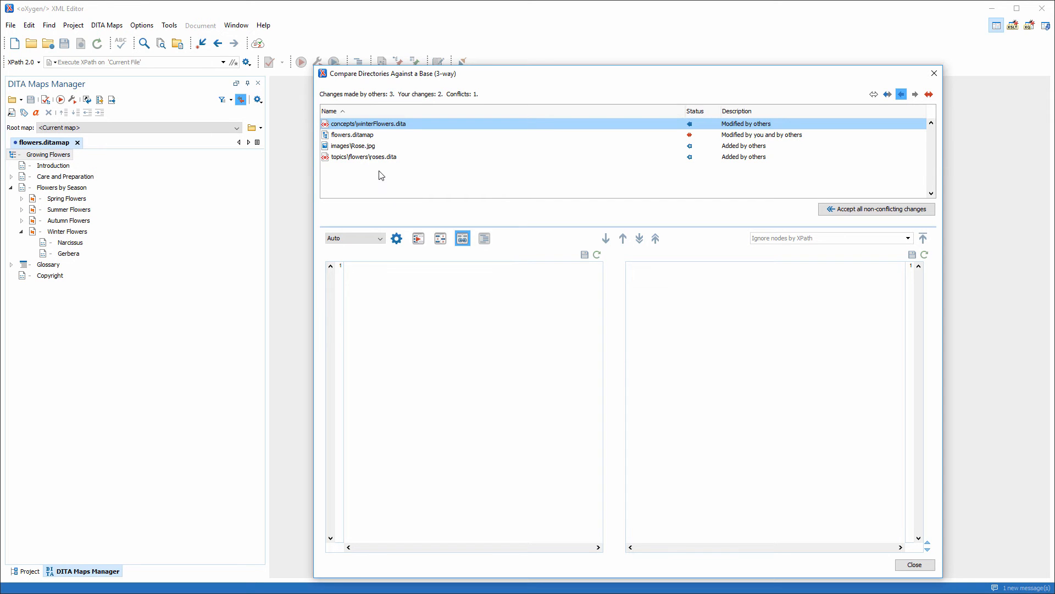
# Step: Show modifications for flowers.ditamap, then the differences for winterFlowers.dita
pyautogui.rightClick(352, 134)
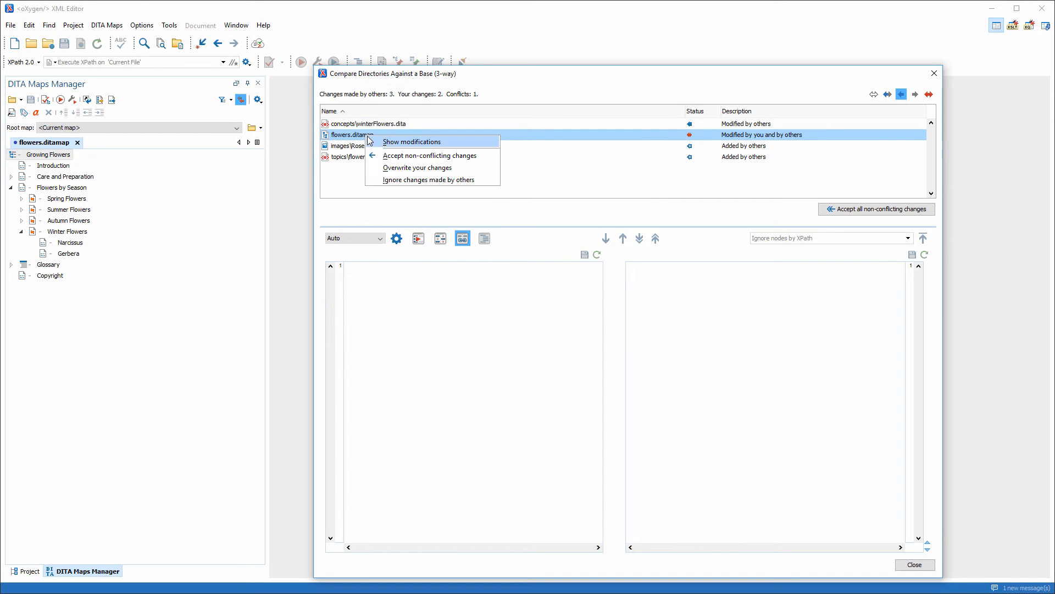
pyautogui.click(411, 142)
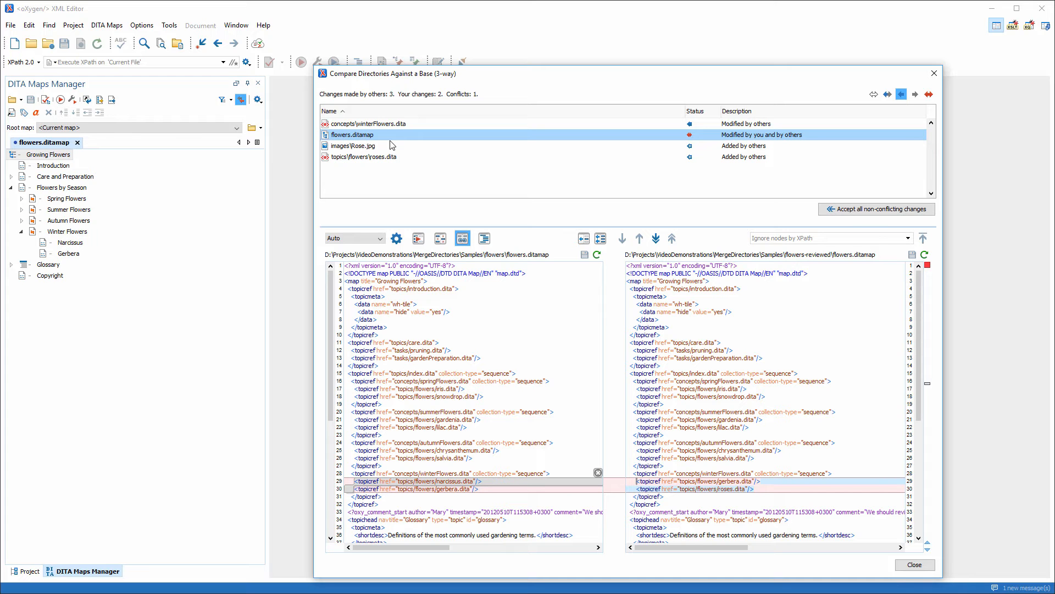
pyautogui.click(366, 123)
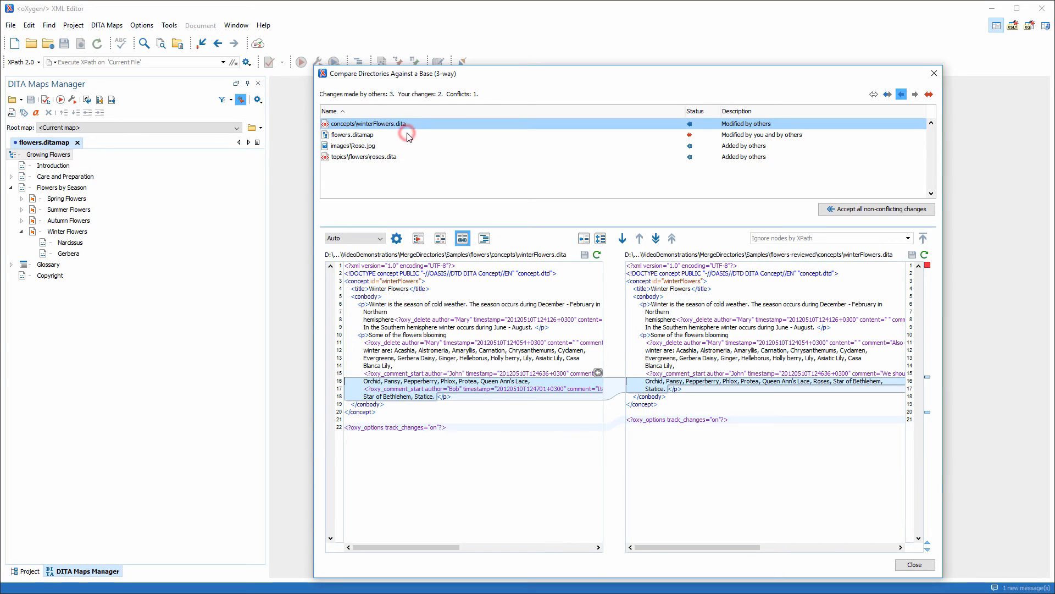
pyautogui.moveTo(407, 136)
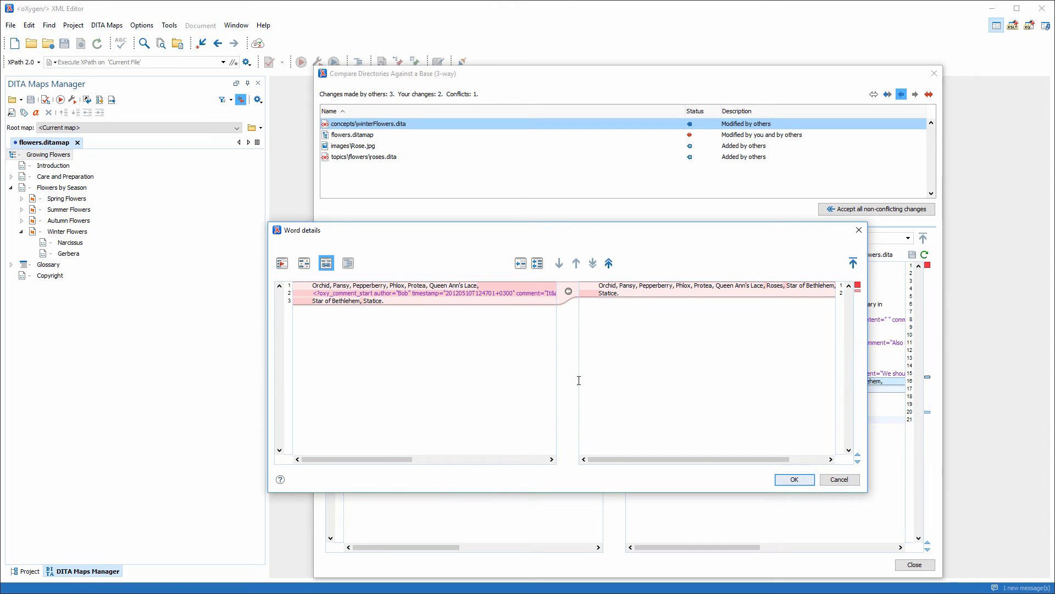
pyautogui.moveTo(764, 468)
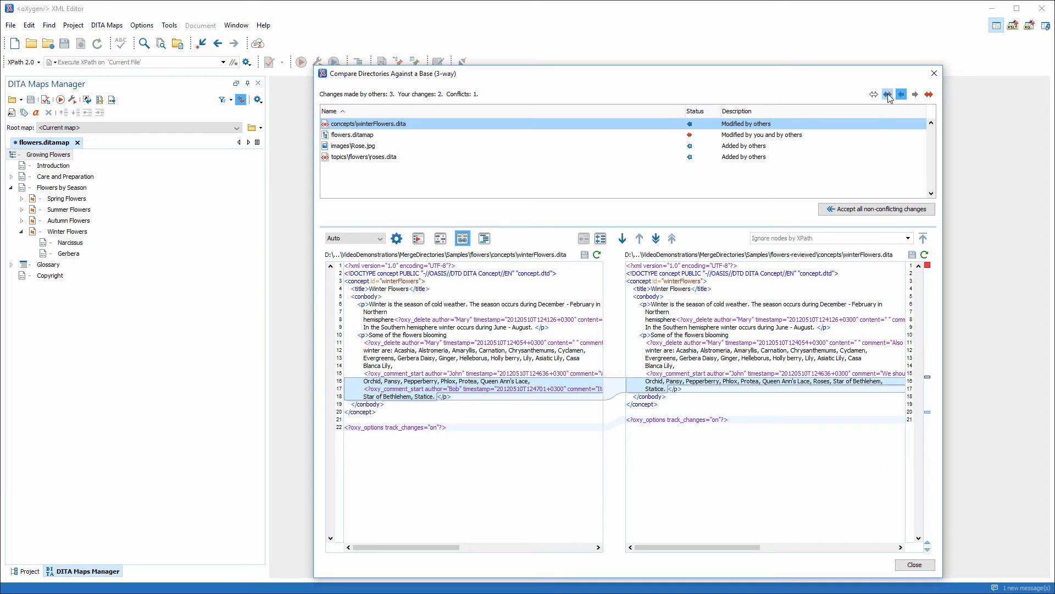
# Step: Show your own changes too, sort by Status, and choose Accept all non-conflicting changes
pyautogui.click(887, 94)
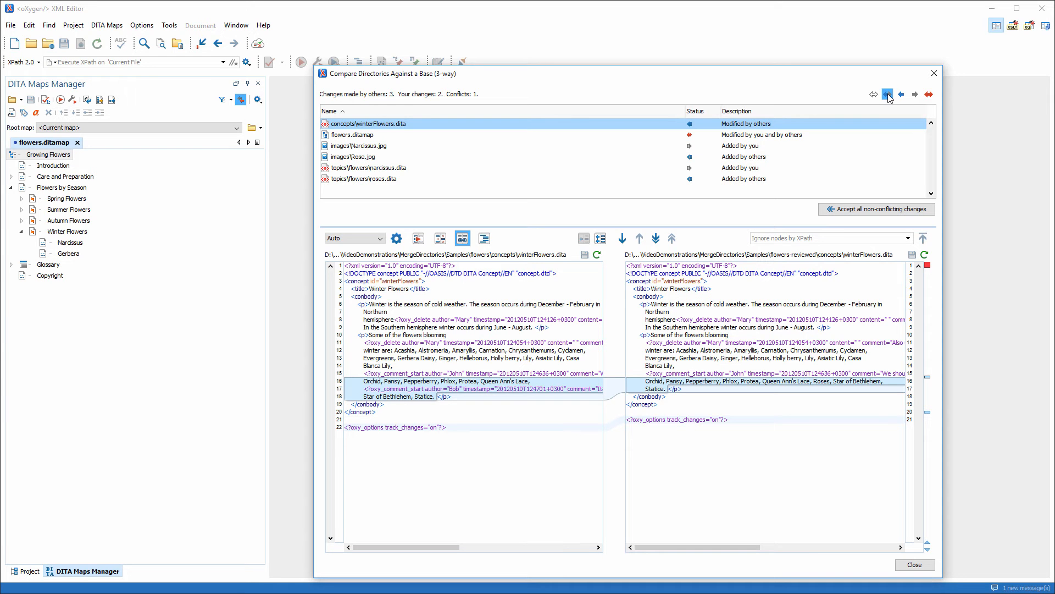
pyautogui.click(694, 110)
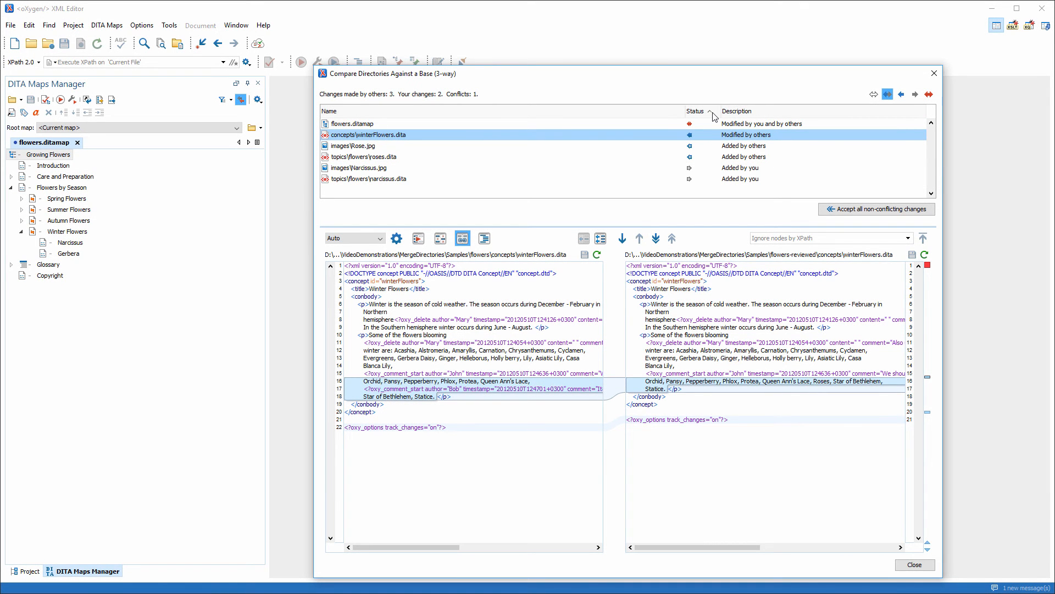
pyautogui.click(876, 209)
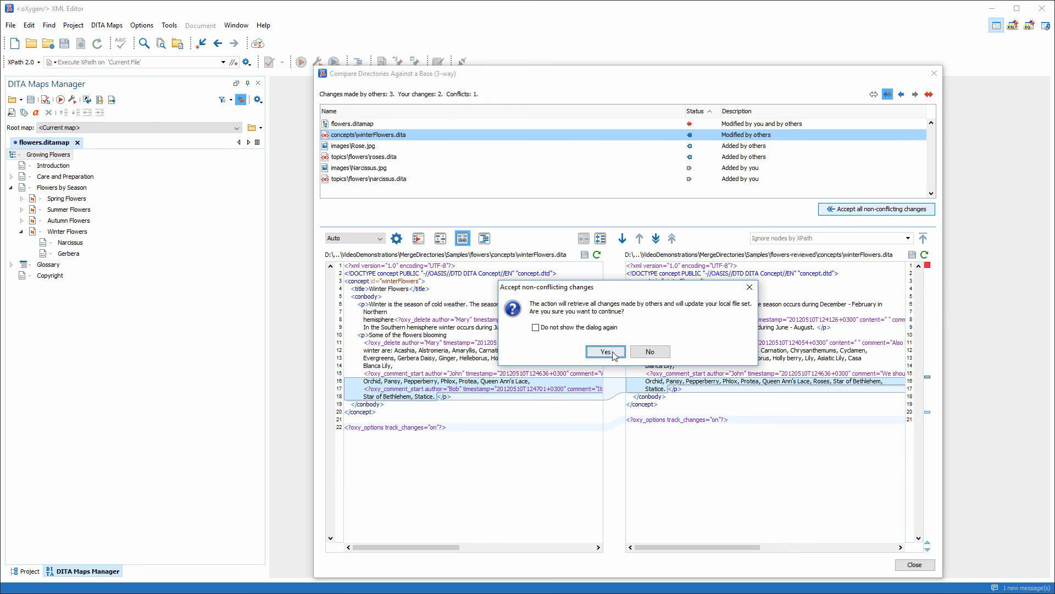
# Step: Confirm with Yes to merge the non-conflicting changes into the local files
pyautogui.click(603, 351)
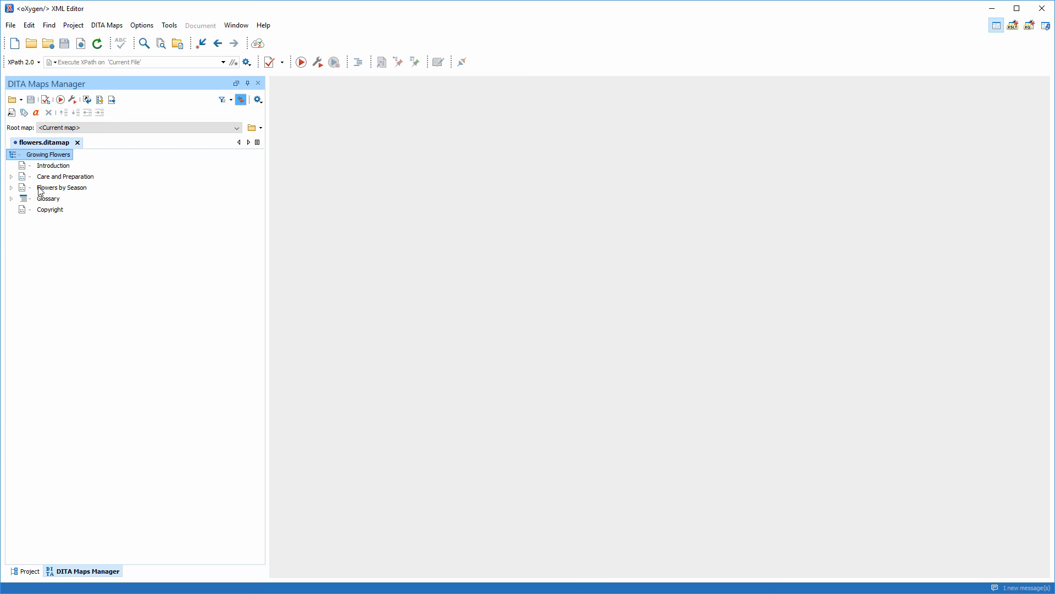
# Step: Expand Flowers by Season and Winter Flowers to show Narcissus, Gerbera and Roses
pyautogui.click(11, 187)
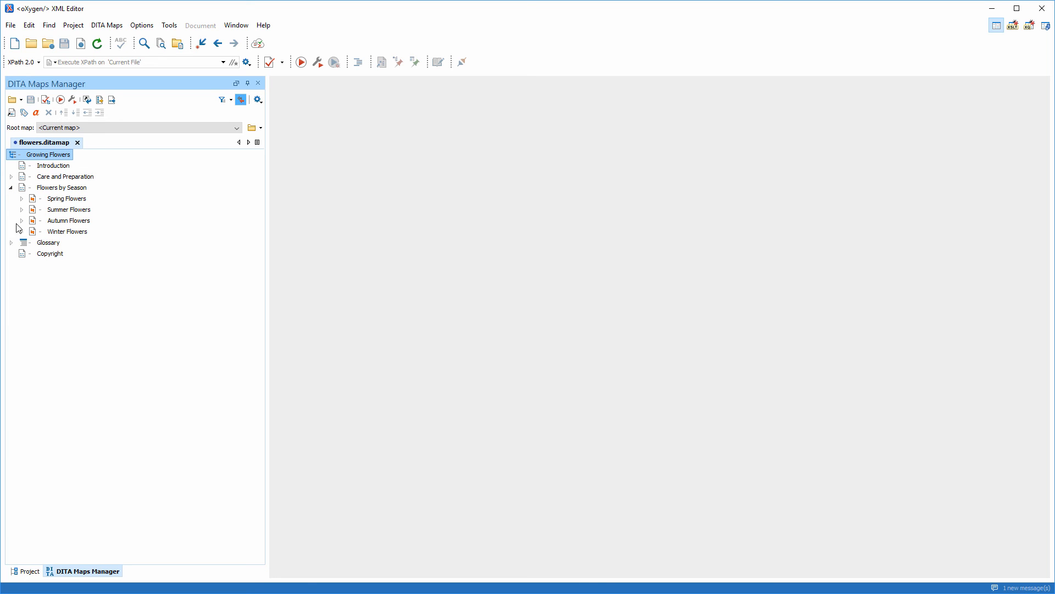
pyautogui.click(22, 232)
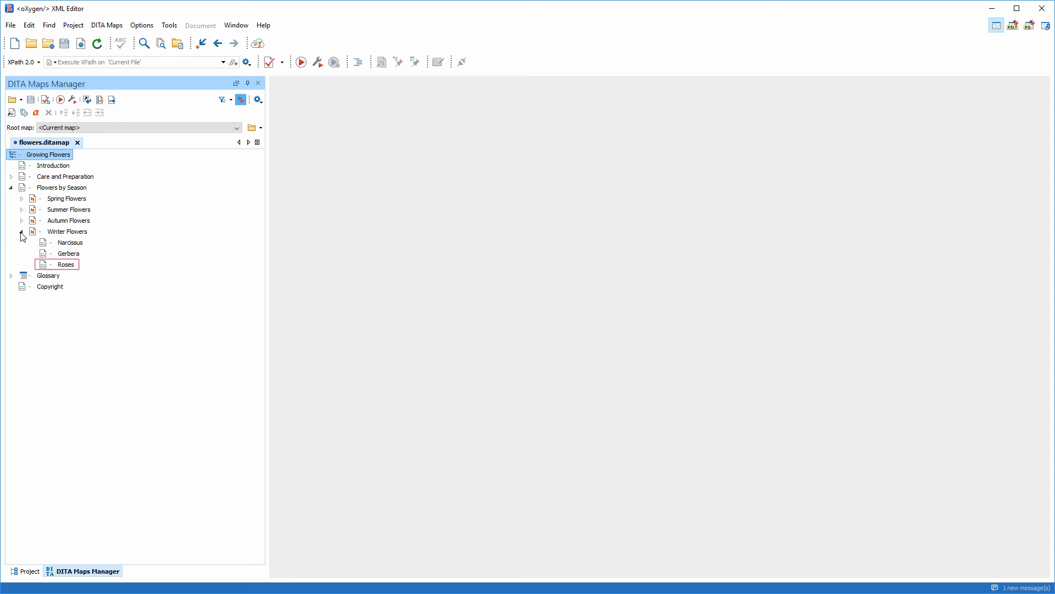